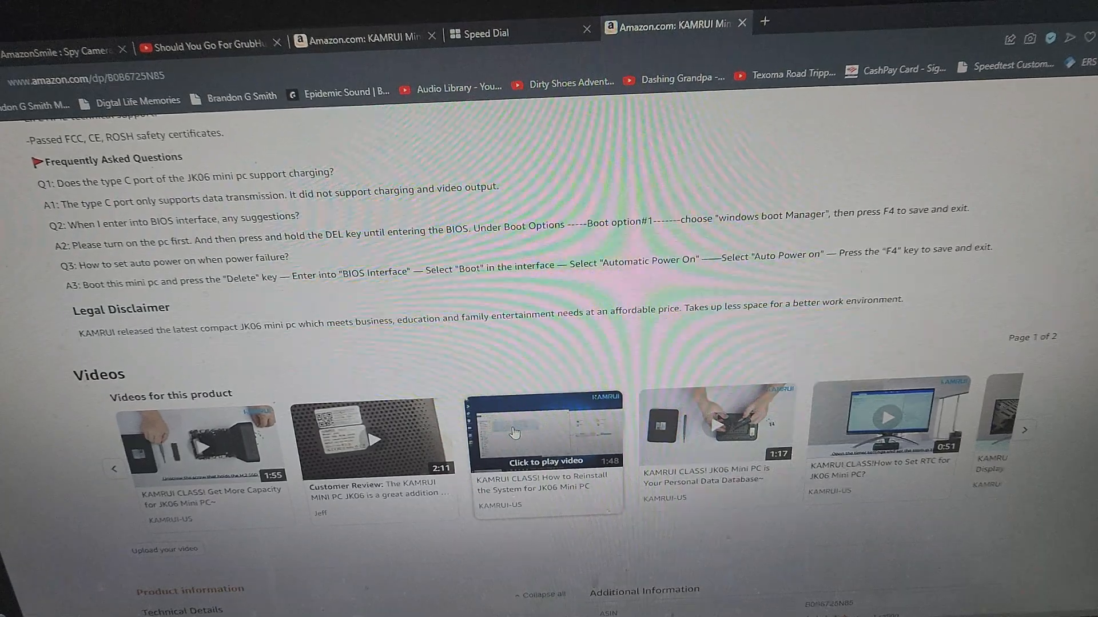
# Bring the Untitled Notepad note with OS reinstall steps to the front over the video.
pyautogui.click(544, 431)
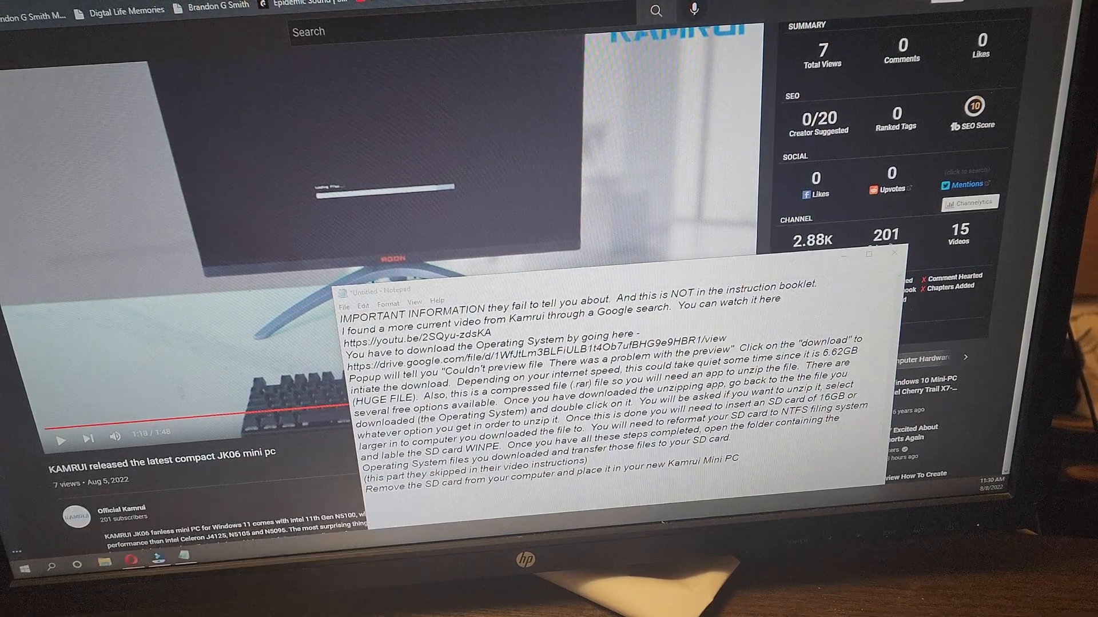
pyautogui.moveTo(651, 58)
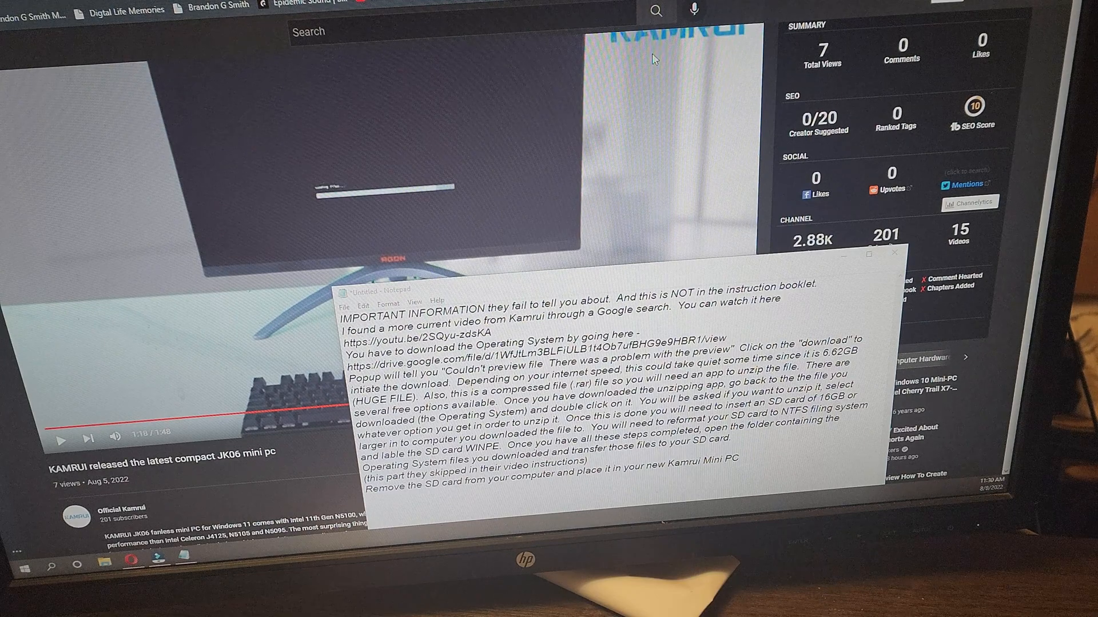